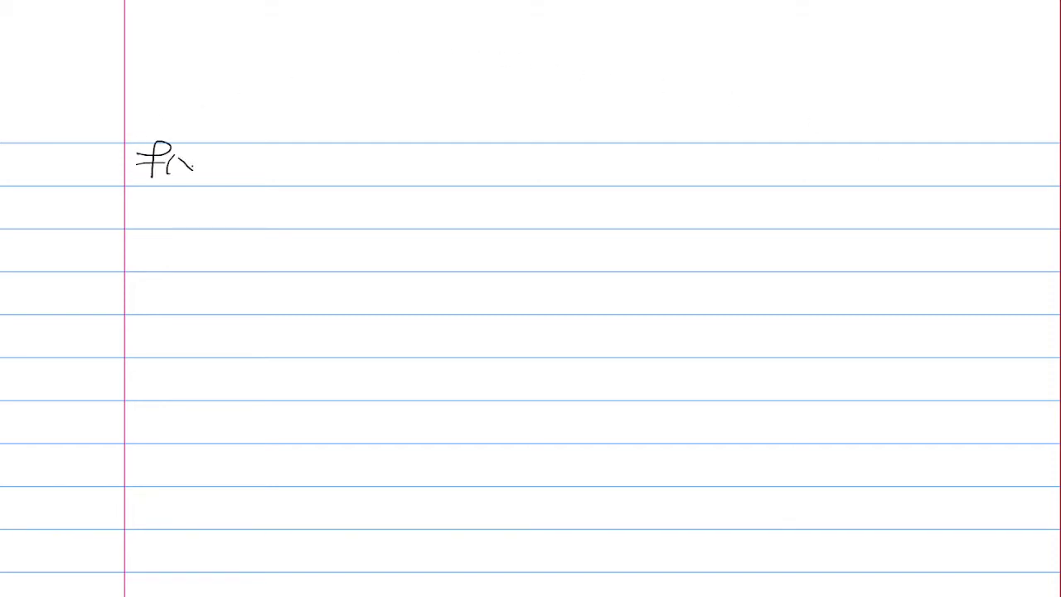
Handwrite f(x) = e^(3x) + 1 and, beside it, 'SLOPE TANGENT LINE = 2'
type("f(x) = e^3x + 1")
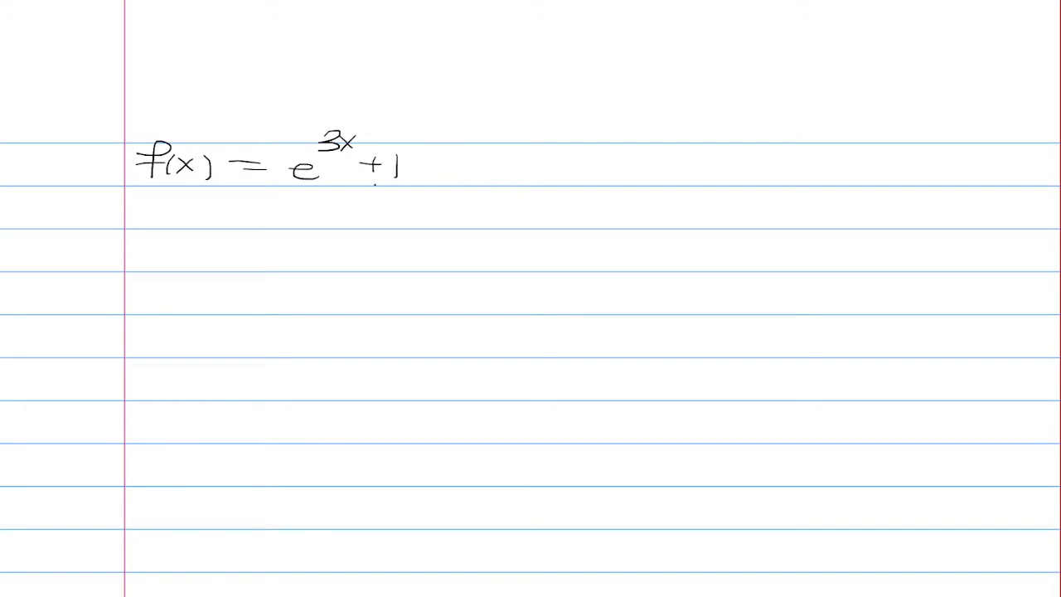
type("Slop")
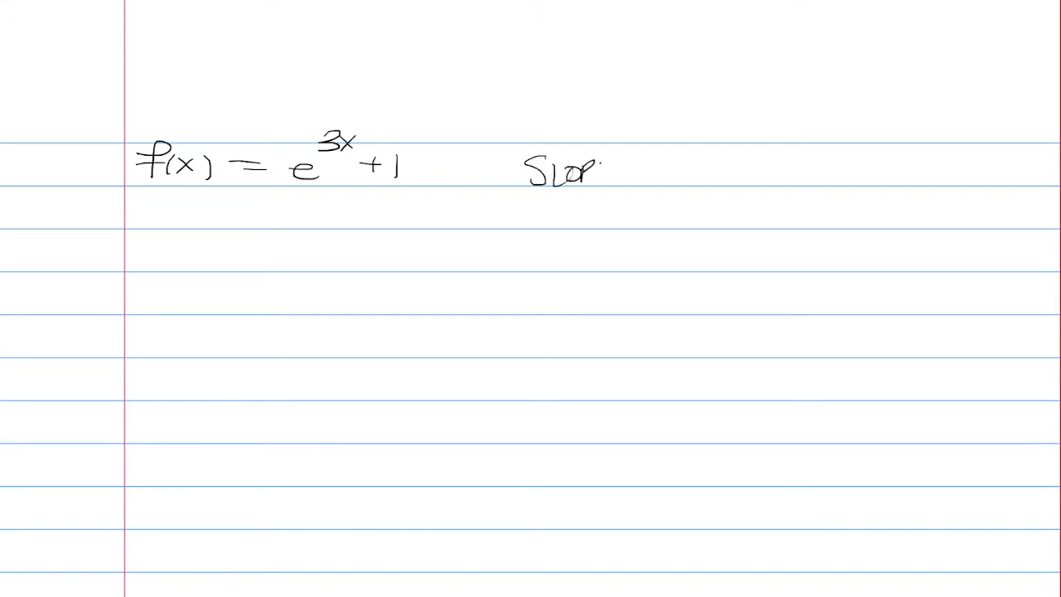
type("SLOPE TAN")
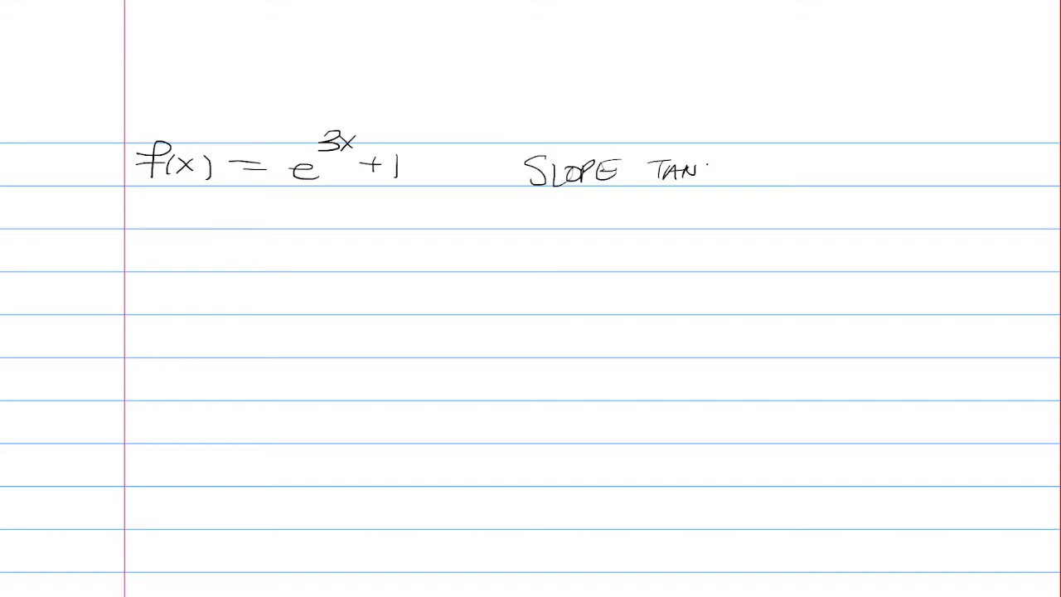
type("GENT")
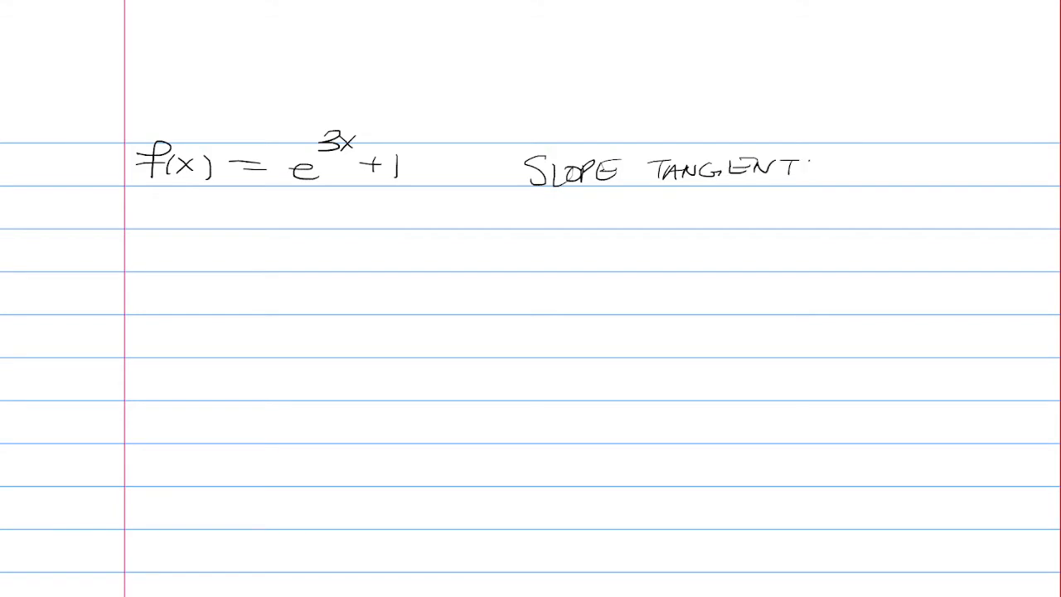
type("LINE =")
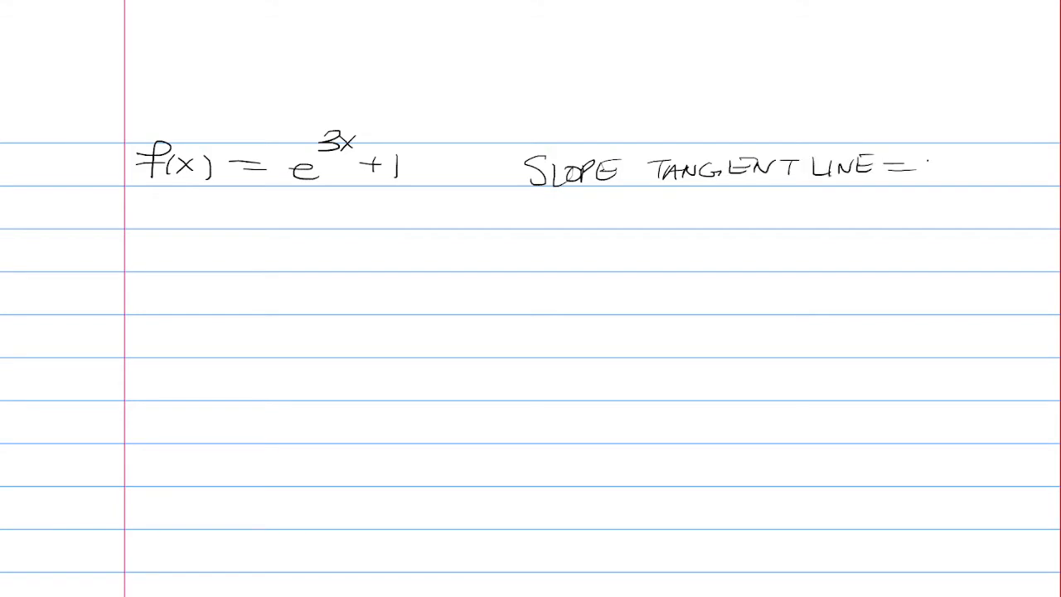
type("2")
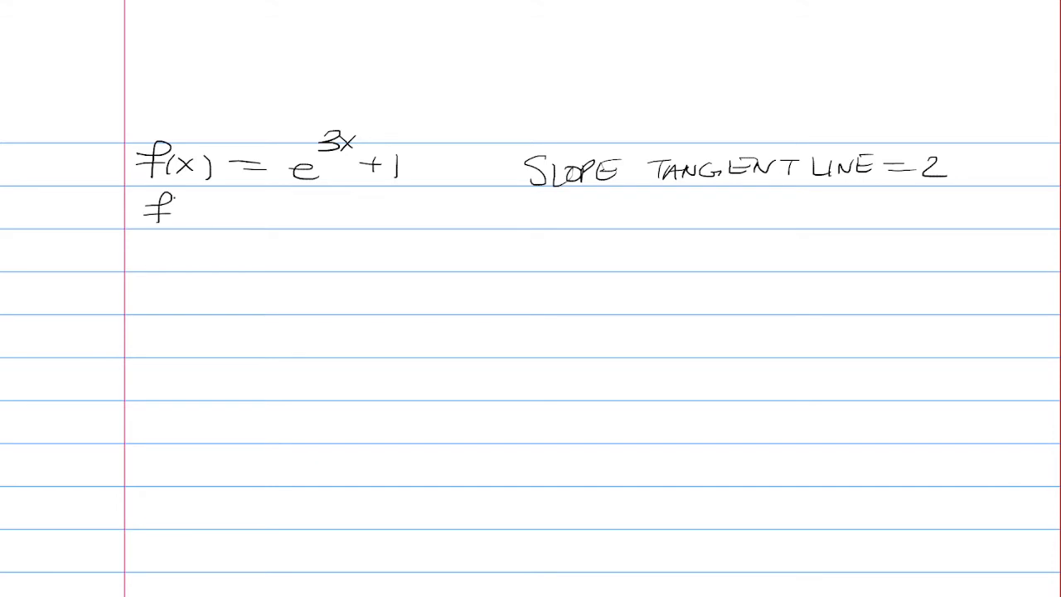
Handwrite f'(x) = 3e^(3x) = 2, then e^(3x) = 2/3 below
type("'(x) =")
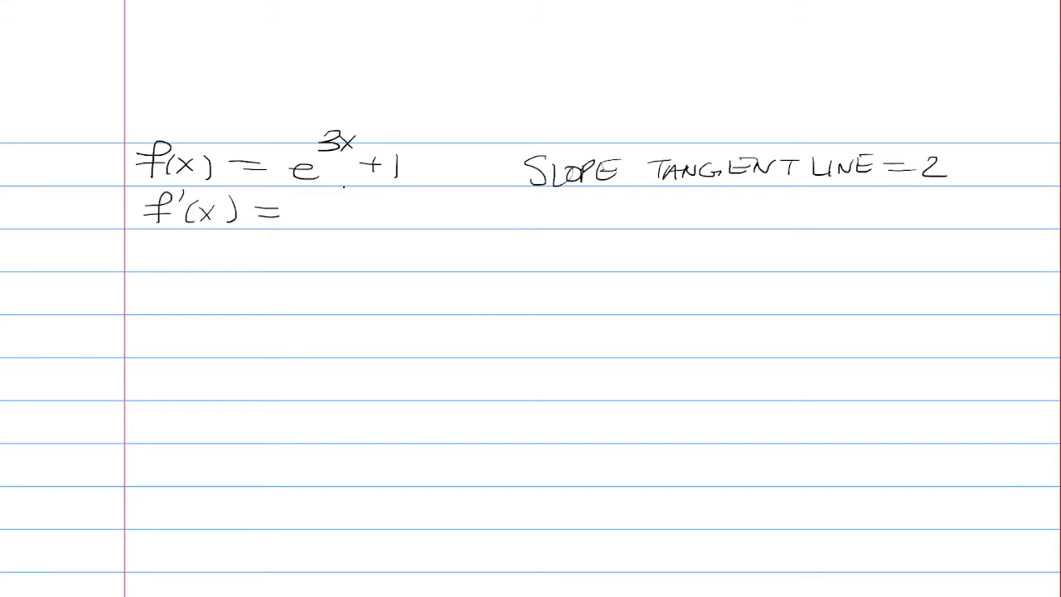
type("3e^3x")
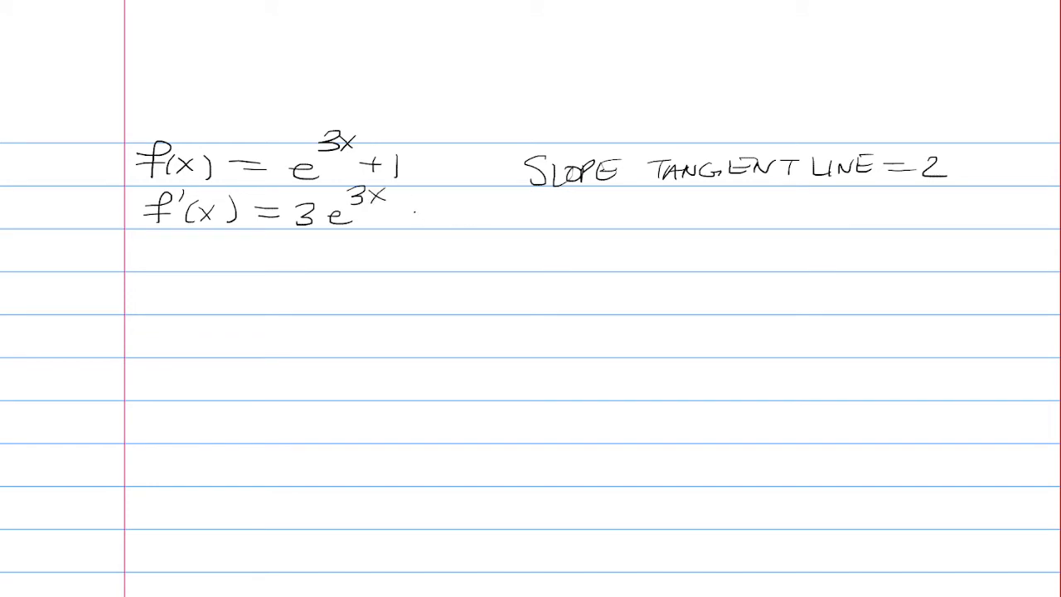
type("=2")
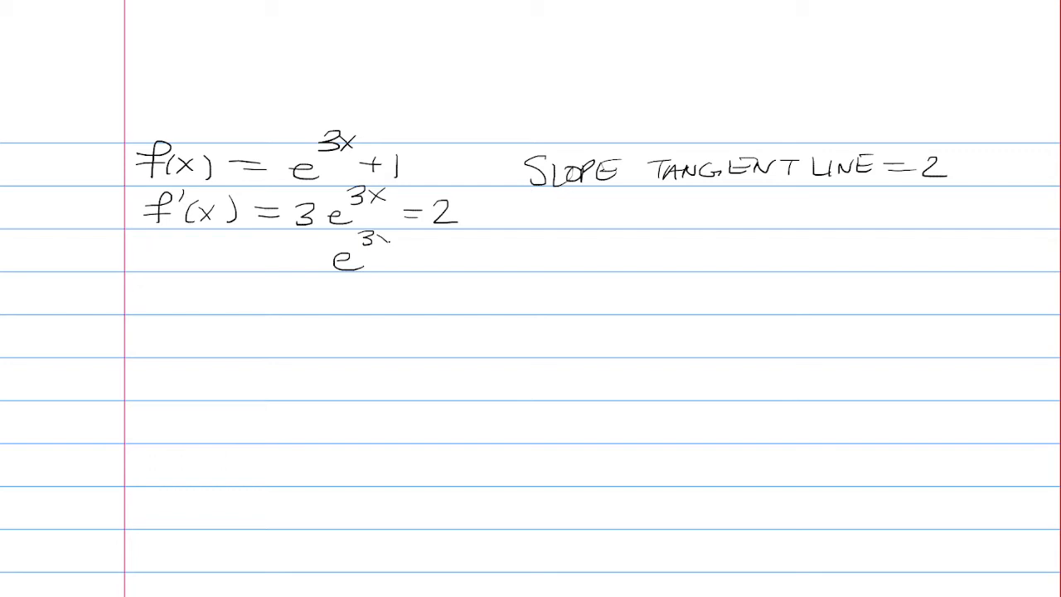
type("= 2/3")
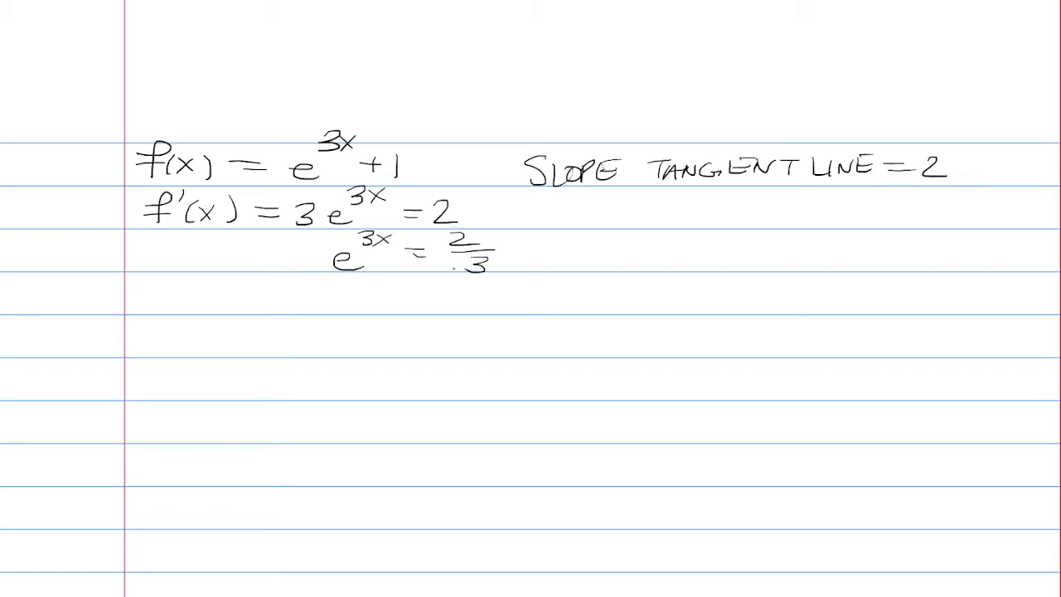
Handwrite ln(e^(3x)) = ln(2/3), then 3x ln e = ln(2/3), and begin '3x ='
type("ln(e3x) = ln")
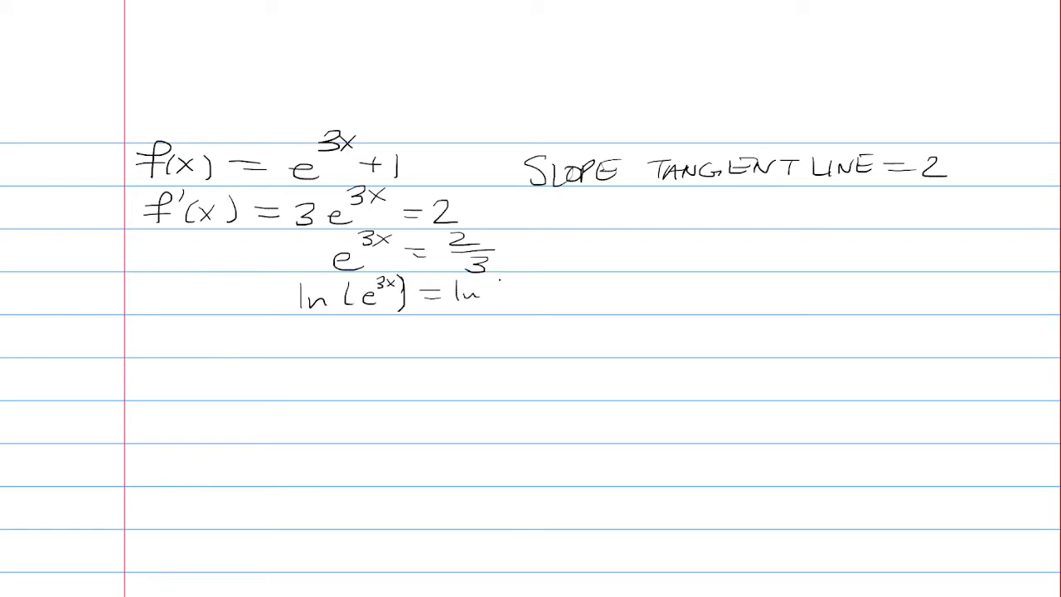
type("(2/3)")
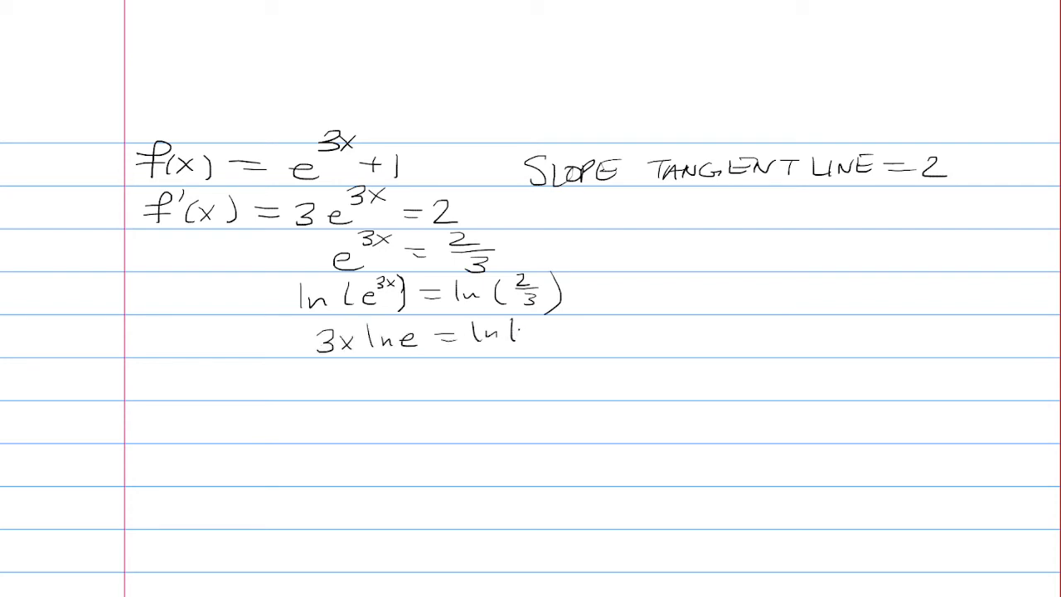
type("(2/3)")
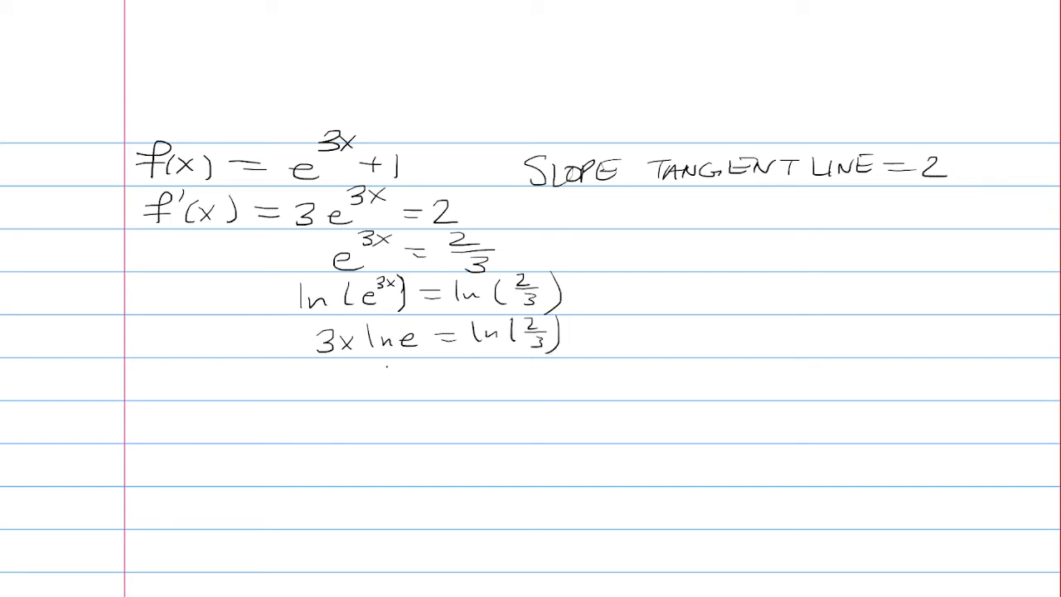
type("3x =")
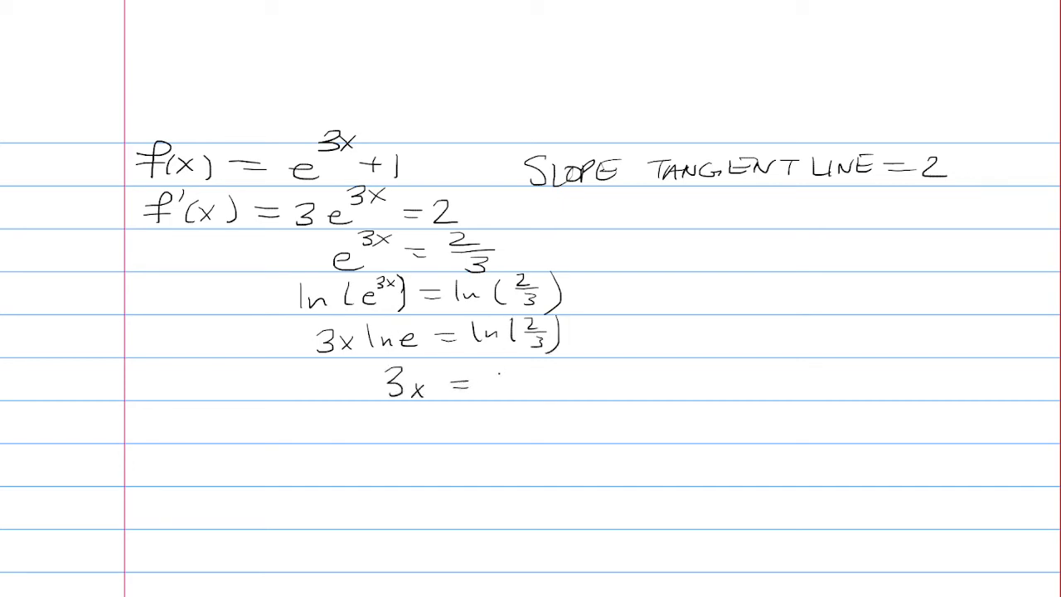
Complete 3x = ln(2/3), then write x = (1/3)ln(2/3) ≈ -0.13
type("ln(2/3")
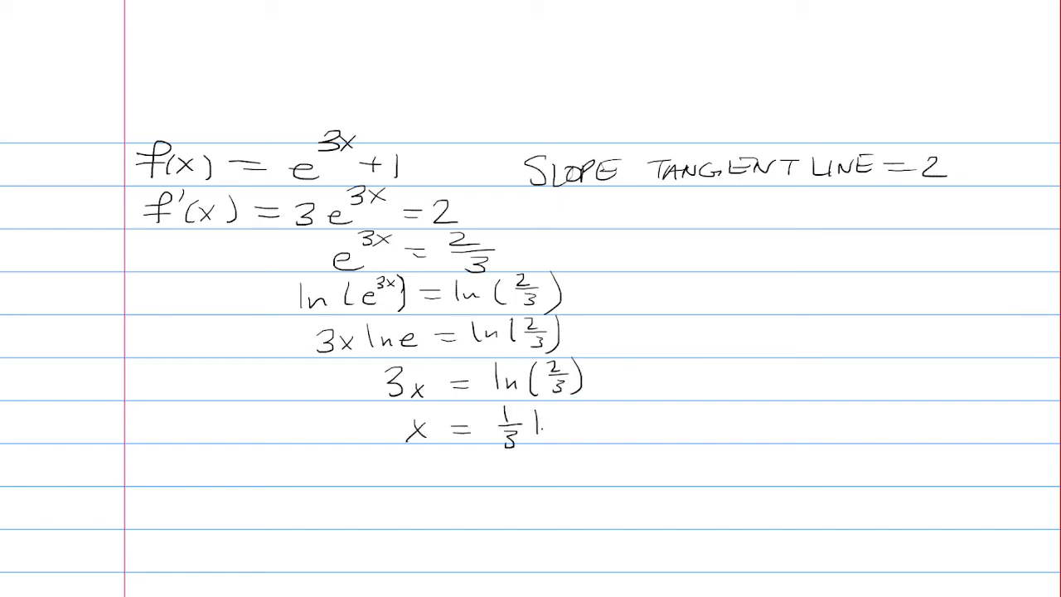
type("ln(")
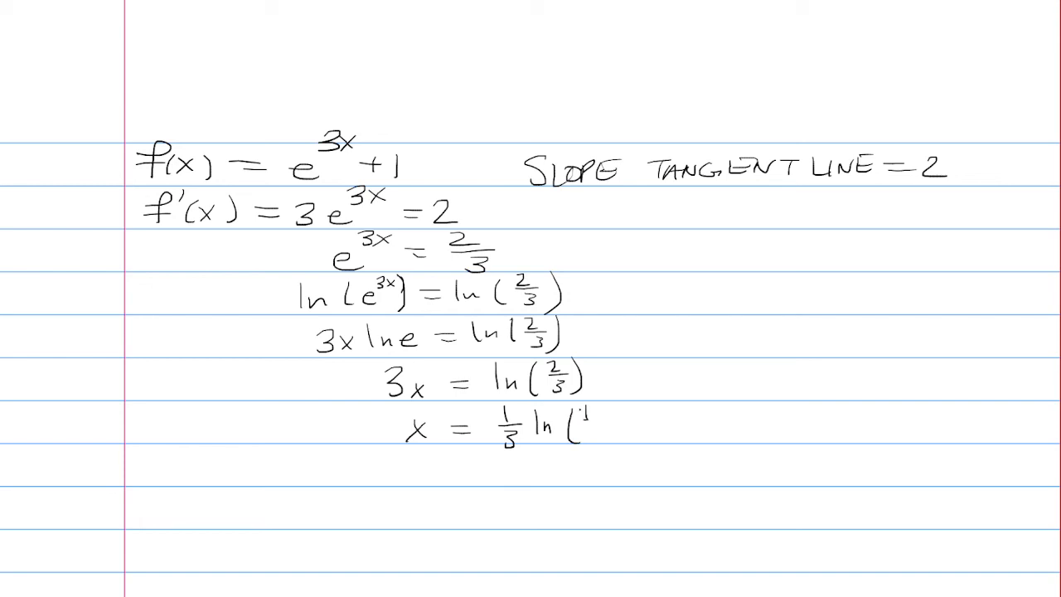
type("2/3)")
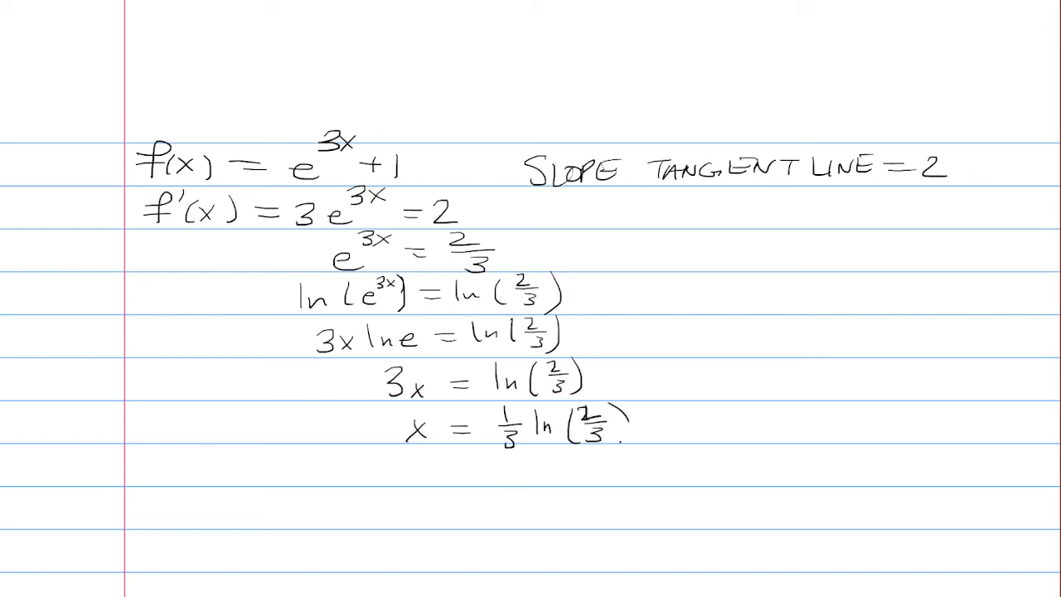
left_click(619, 432)
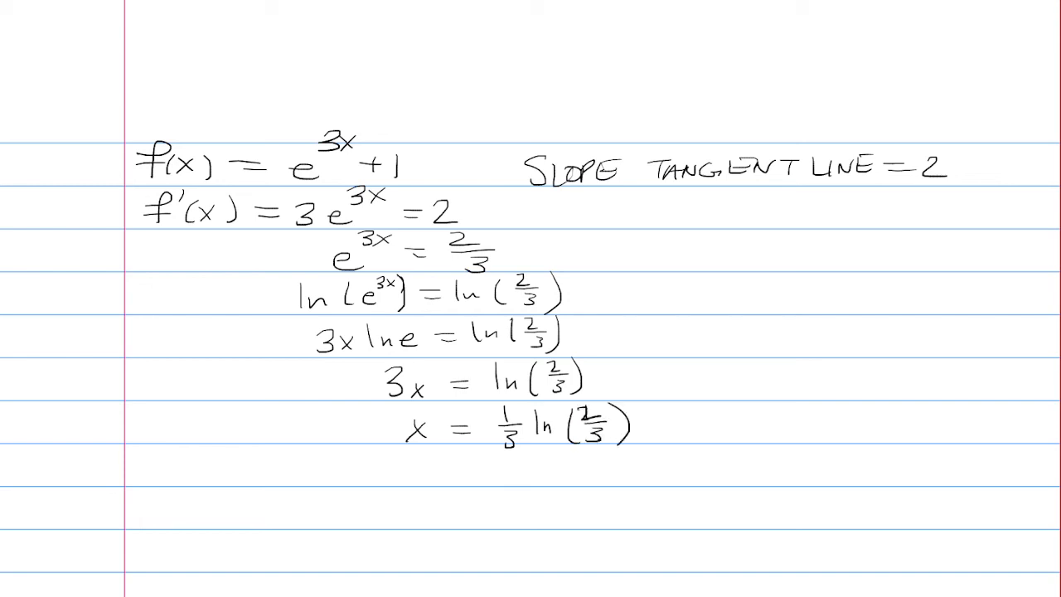
type("≈ .")
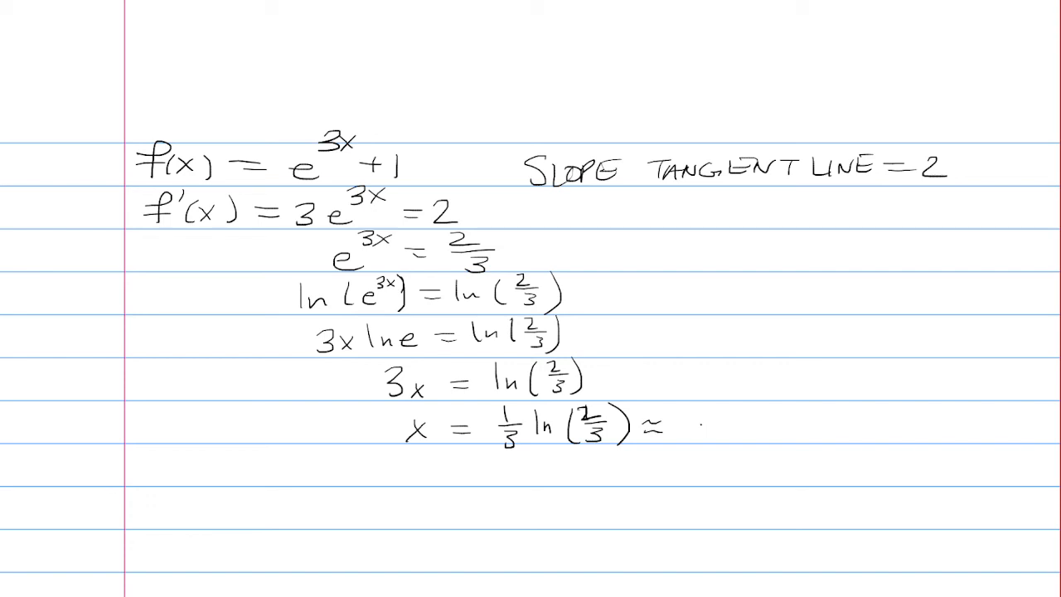
type("-0.13")
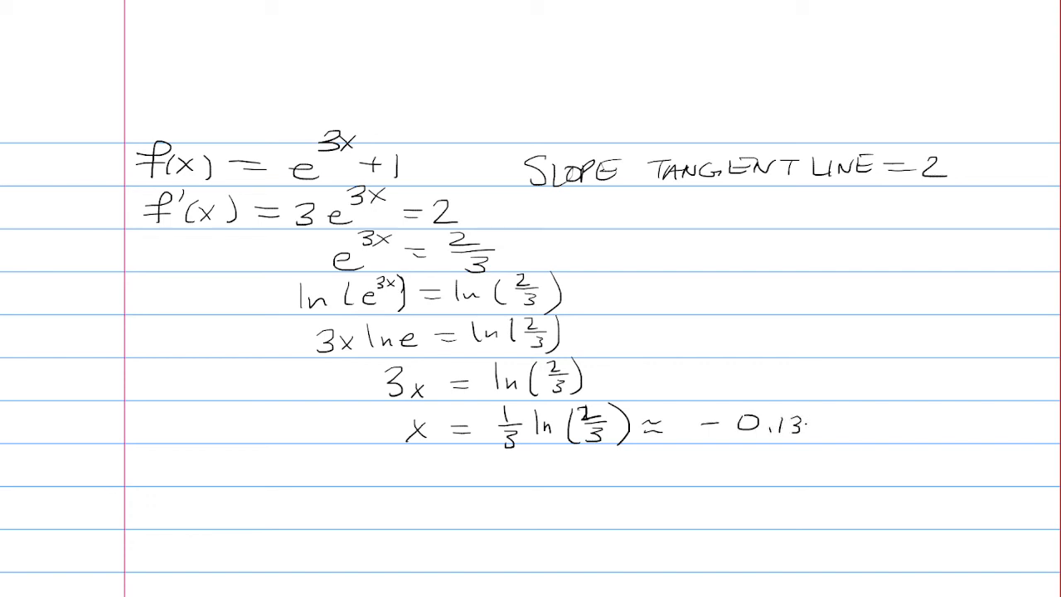